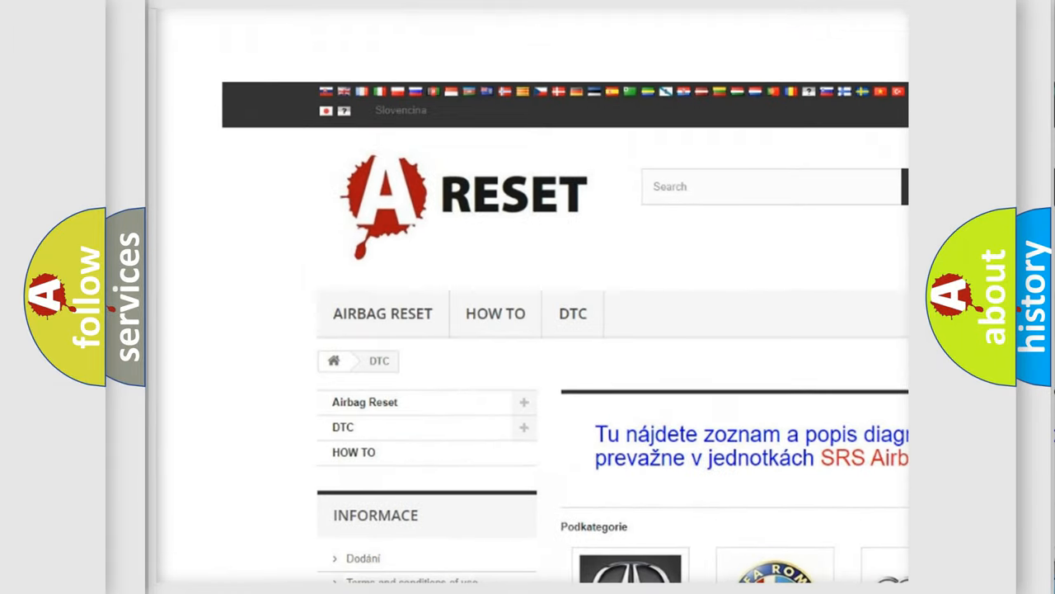
scroll("down", 3)
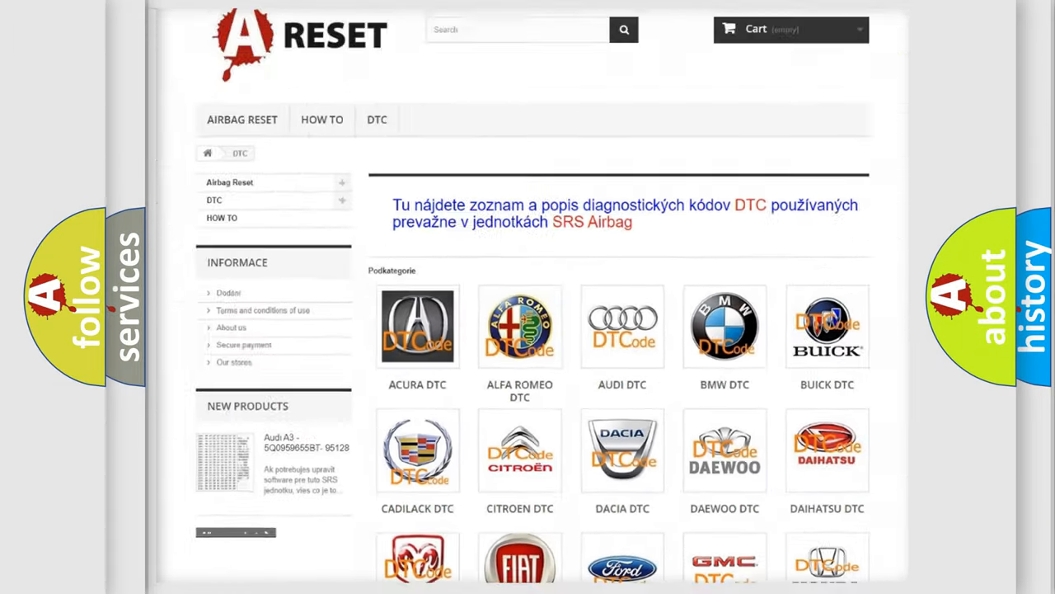
scroll("down", 3)
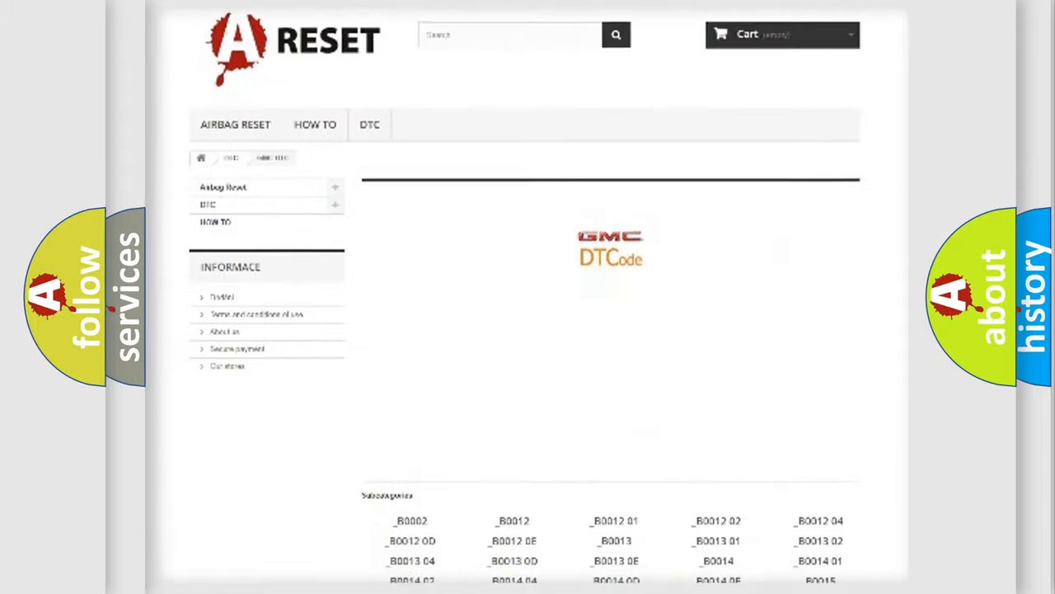
scroll("down", 3)
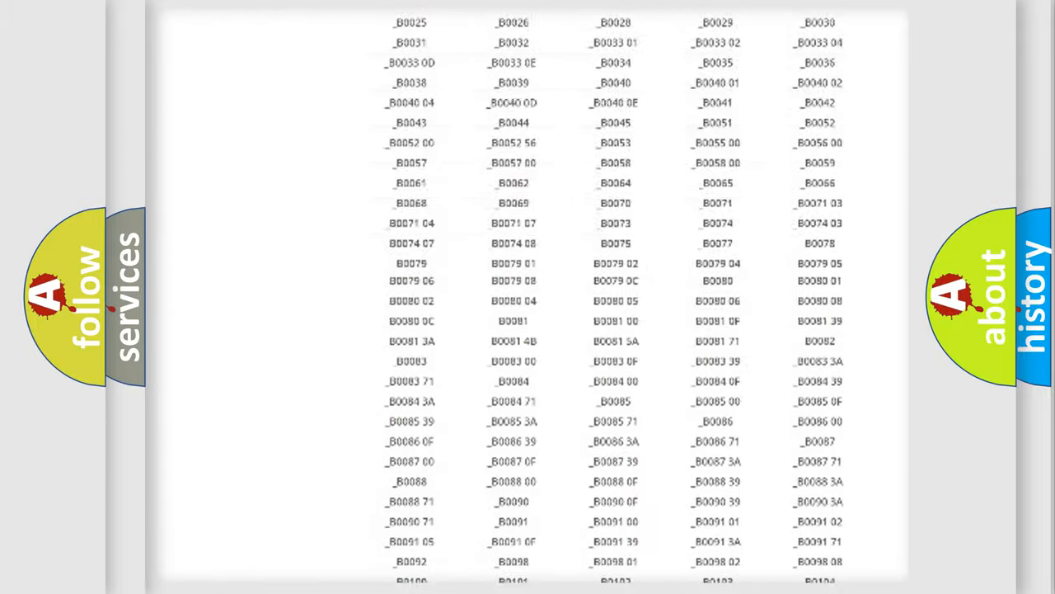
scroll("up", 3)
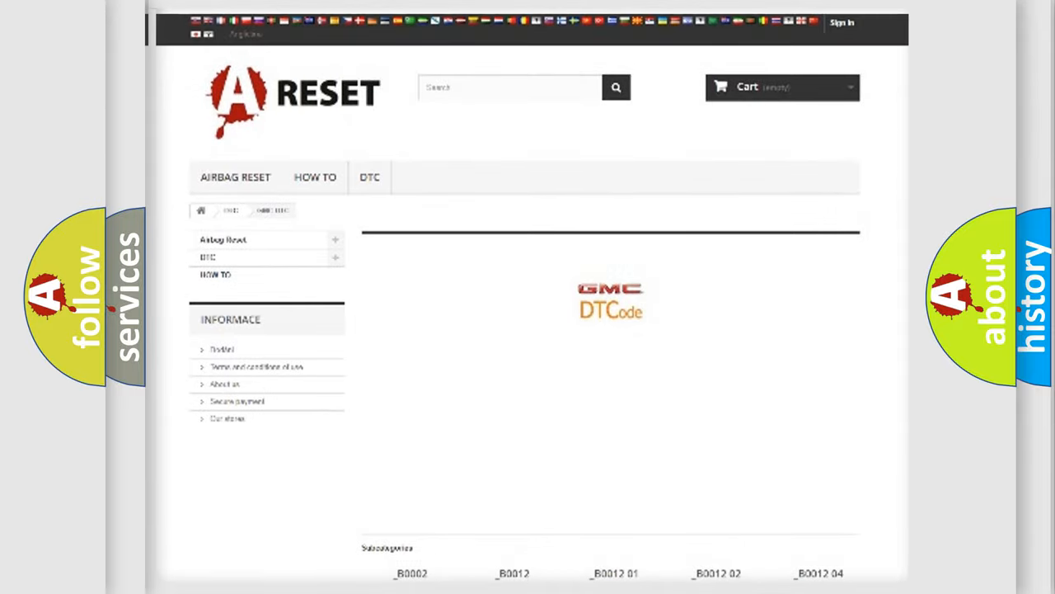